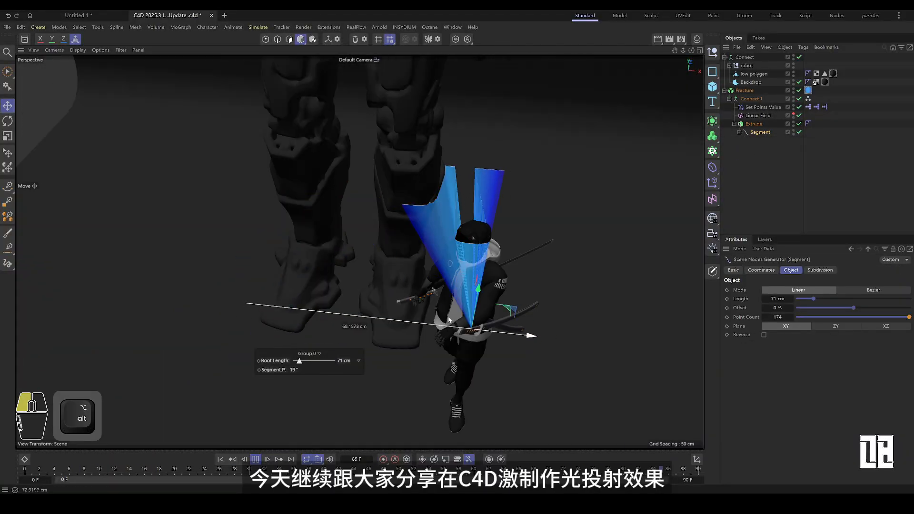
Open a new document tab and show the Create > Primitive palette.
{"action": "left_click_drag", "start_coordinate": [299, 360], "coordinate": [330, 361]}
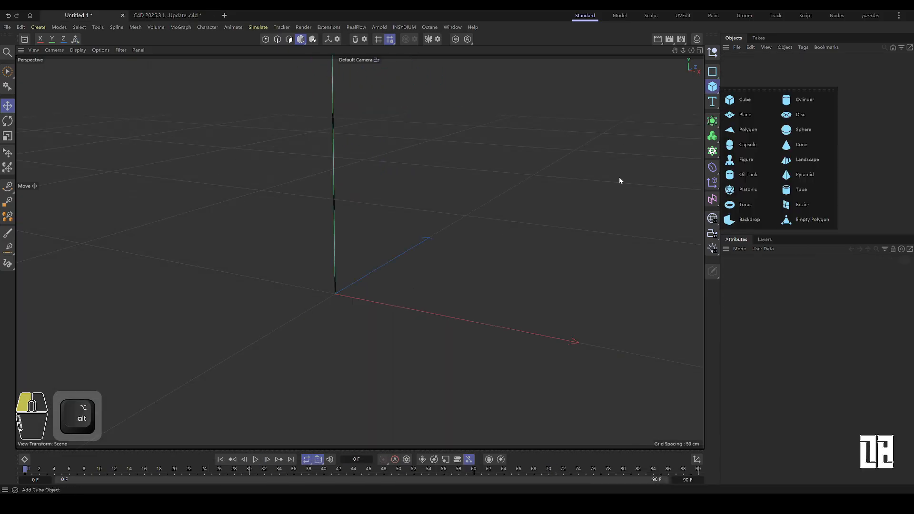
Add a Backdrop and open the dark grey material's settings.
{"action": "left_click", "coordinate": [749, 219]}
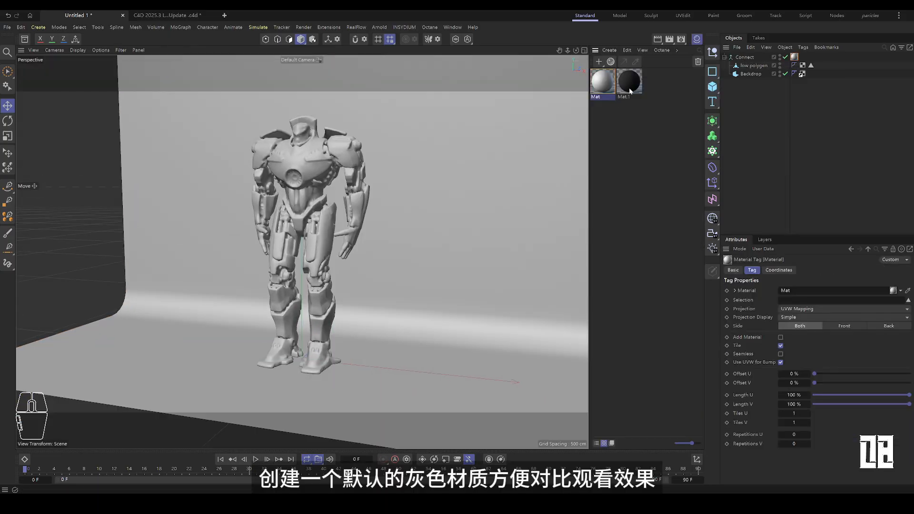
{"action": "double_click", "coordinate": [603, 80]}
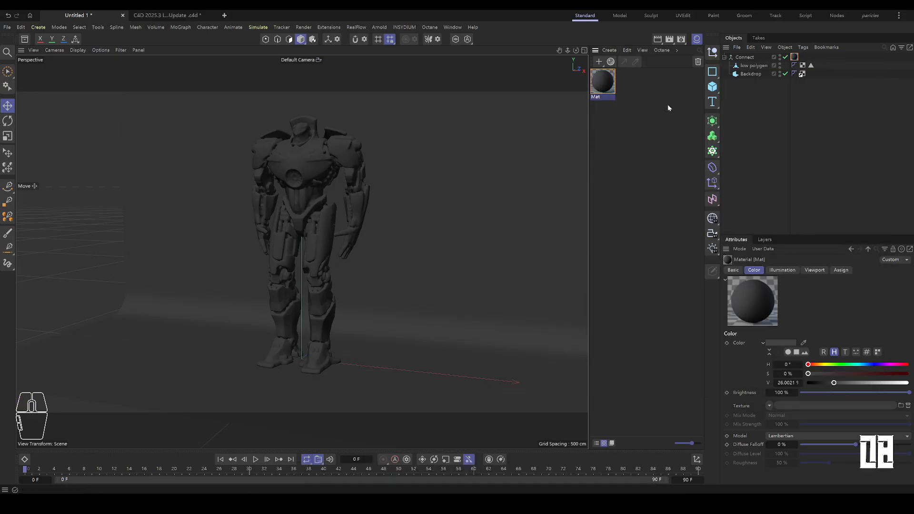
Add a Segment line generator through a Commander search for 'se'.
{"action": "key", "text": "shift+c"}
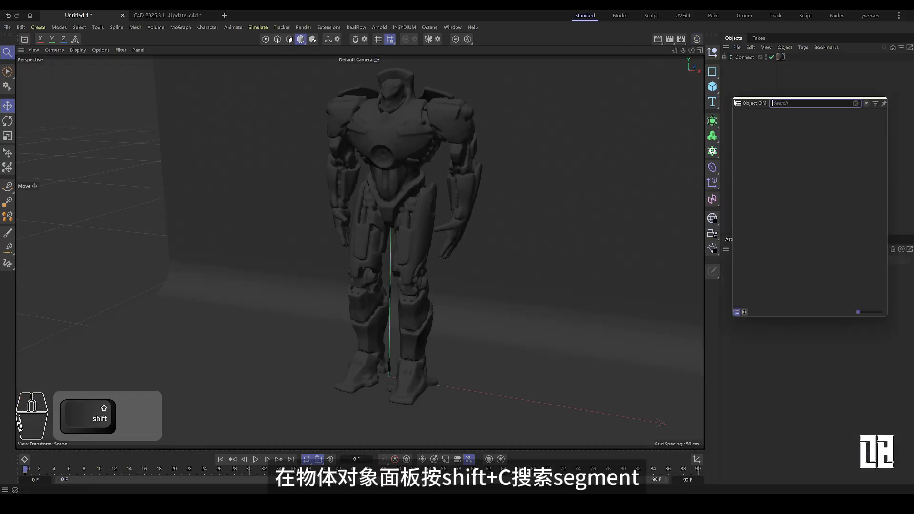
{"action": "type", "text": "seg"}
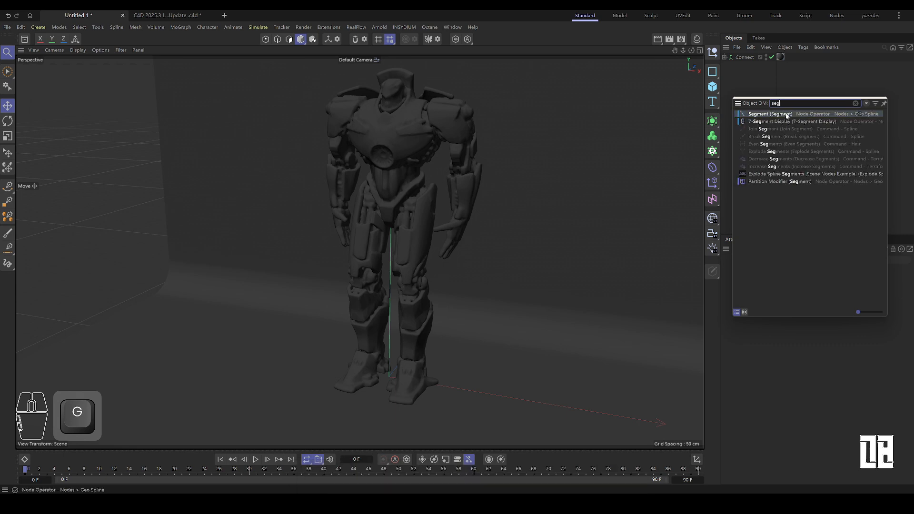
{"action": "left_click", "coordinate": [763, 113]}
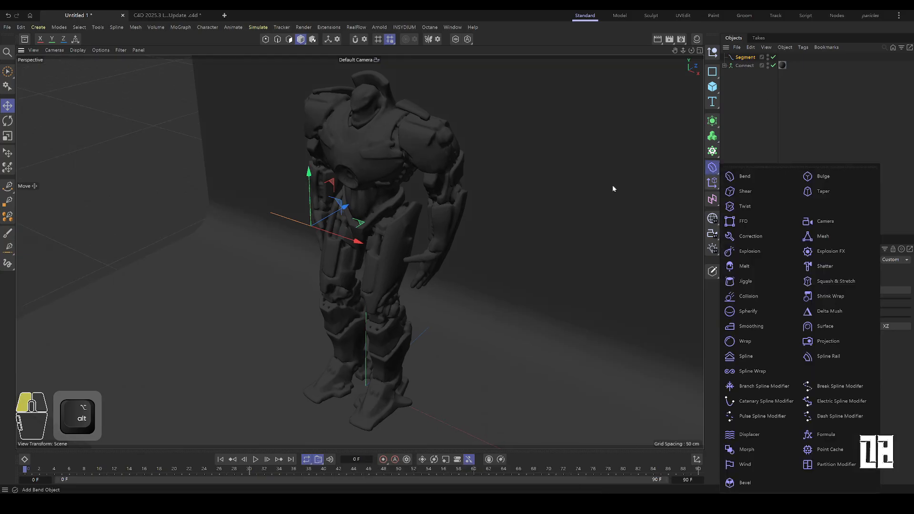
Add a Projection deformer under Segment and move the Segment in front of the robot.
{"action": "left_click", "coordinate": [826, 341]}
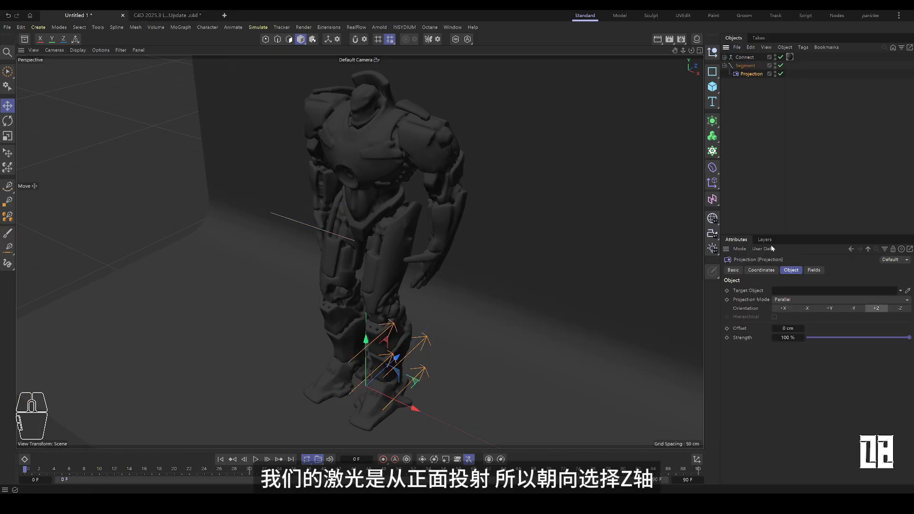
{"action": "mouse_move", "coordinate": [370, 266]}
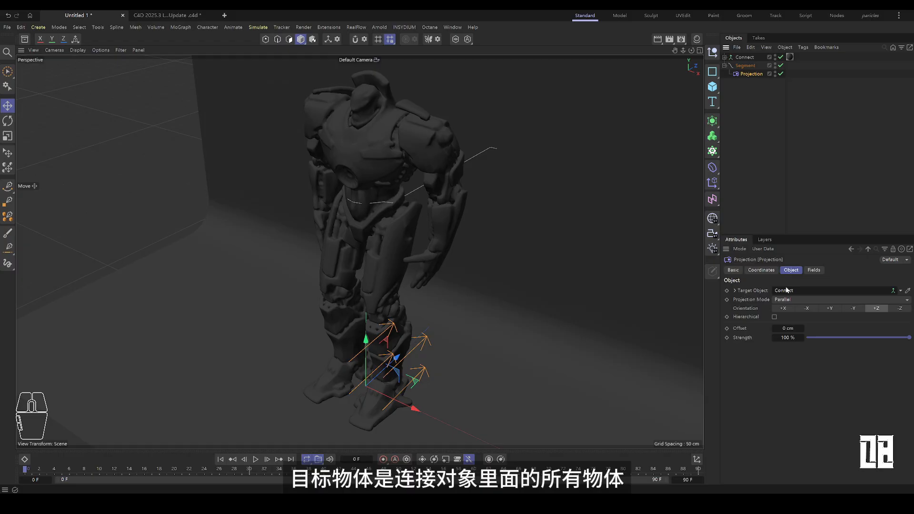
{"action": "left_click", "coordinate": [745, 65]}
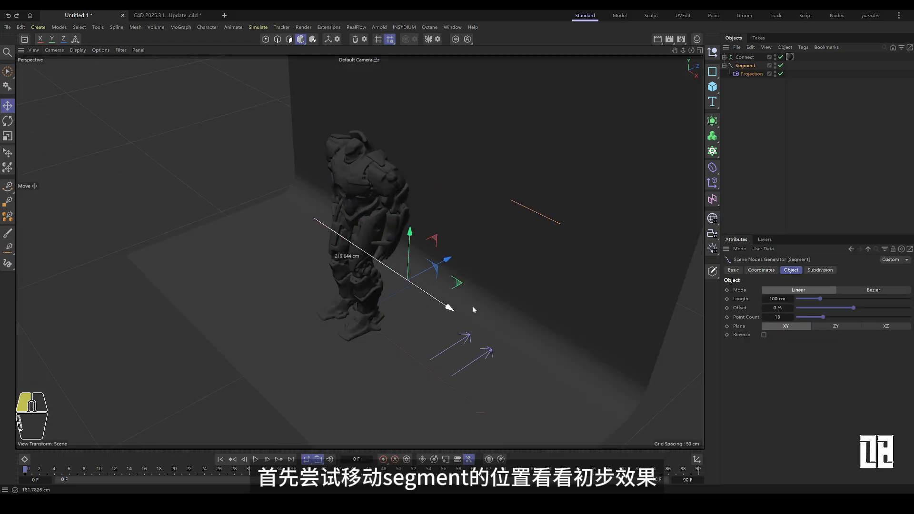
{"action": "left_click_drag", "start_coordinate": [449, 307], "coordinate": [355, 244]}
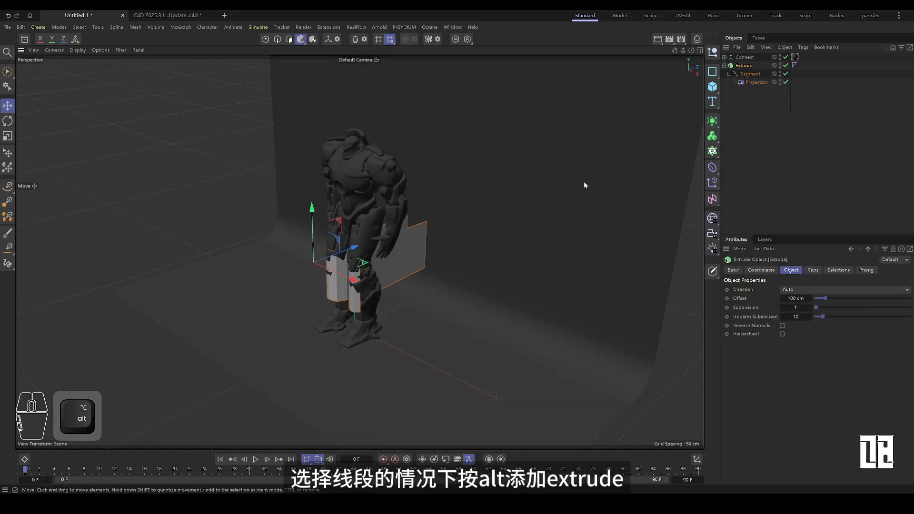
Extrude the strips along Z, offset about -546 cm, and raise Segment's point count.
{"action": "left_click", "coordinate": [839, 290]}
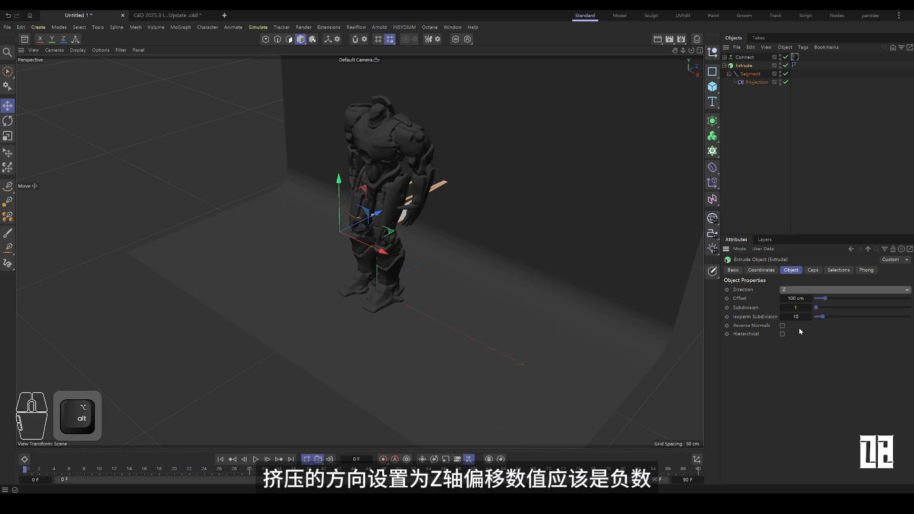
{"action": "left_click_drag", "start_coordinate": [825, 298], "coordinate": [821, 298]}
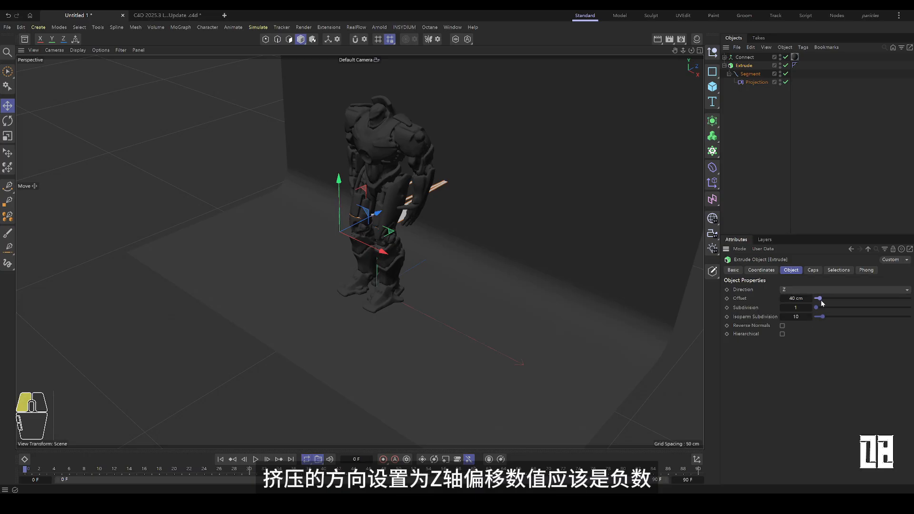
{"action": "left_click_drag", "start_coordinate": [819, 298], "coordinate": [815, 298]}
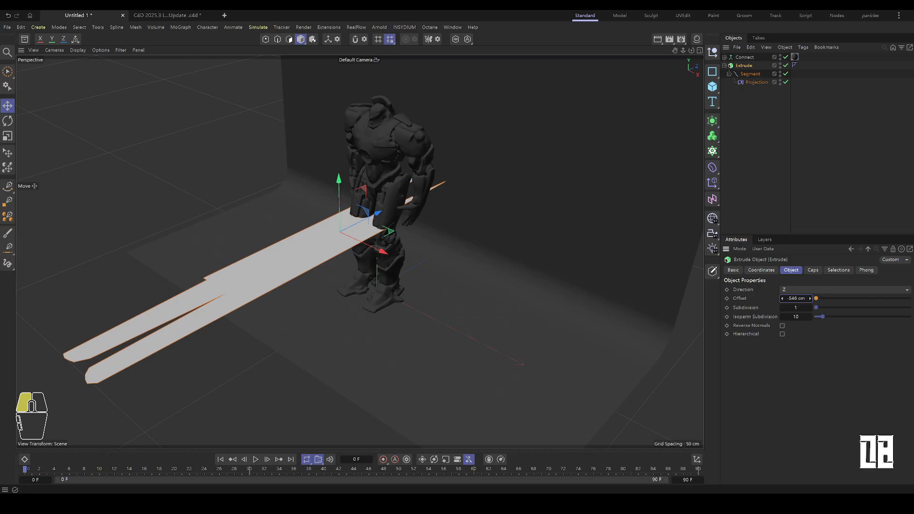
{"action": "left_click", "coordinate": [78, 50]}
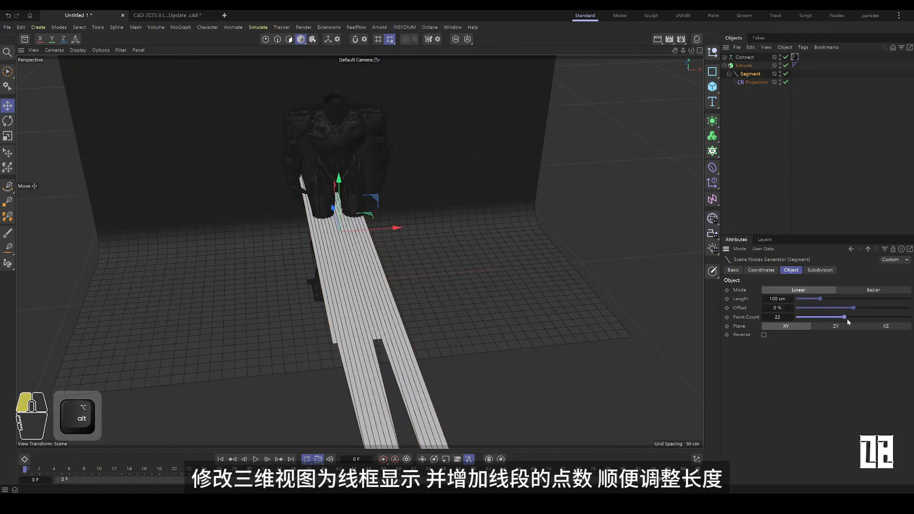
{"action": "left_click_drag", "start_coordinate": [821, 299], "coordinate": [845, 299]}
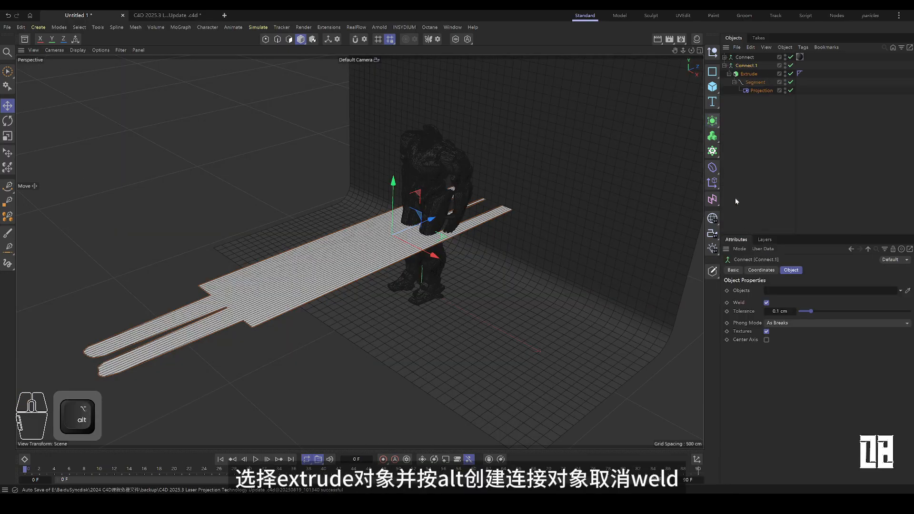
Turn off Weld on Connect.1 and give it a Point Selection tag.
{"action": "left_click", "coordinate": [767, 303]}
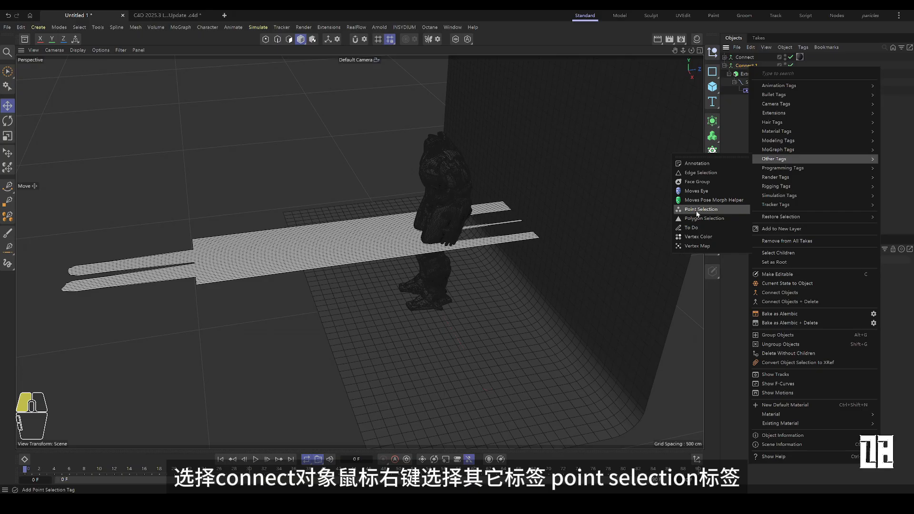
{"action": "left_click", "coordinate": [701, 210]}
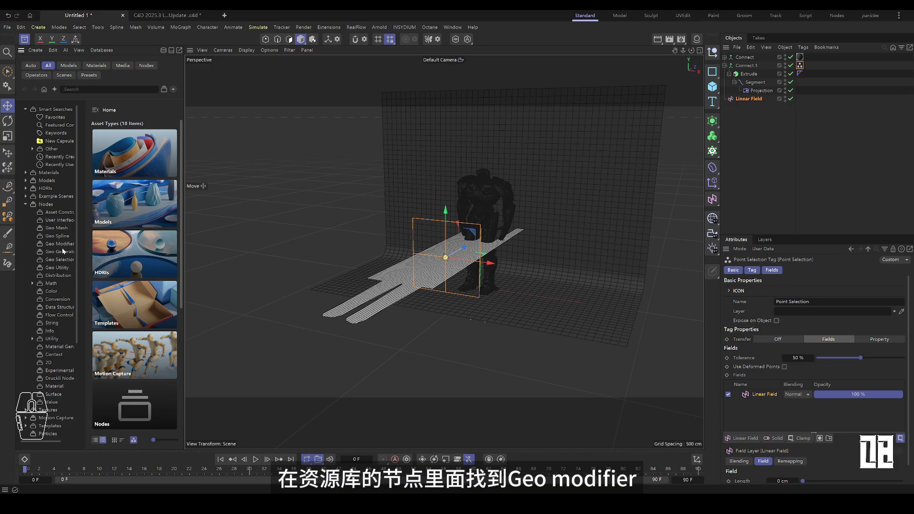
Browse Asset Browser Geo Modifier nodes for Set Points Value.
{"action": "left_click", "coordinate": [58, 243]}
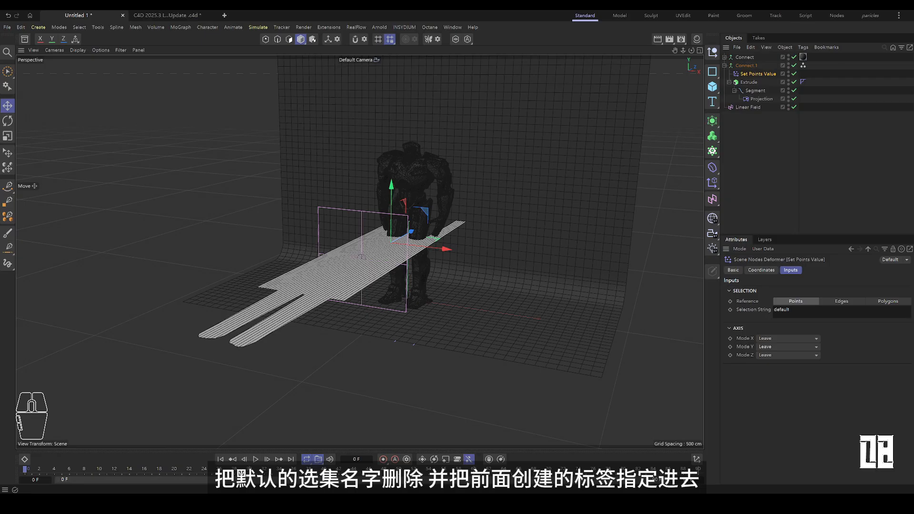
Set Selection String to 'Point Selection' and Mode X and Mode Y to Set.
{"action": "key", "text": "backspace"}
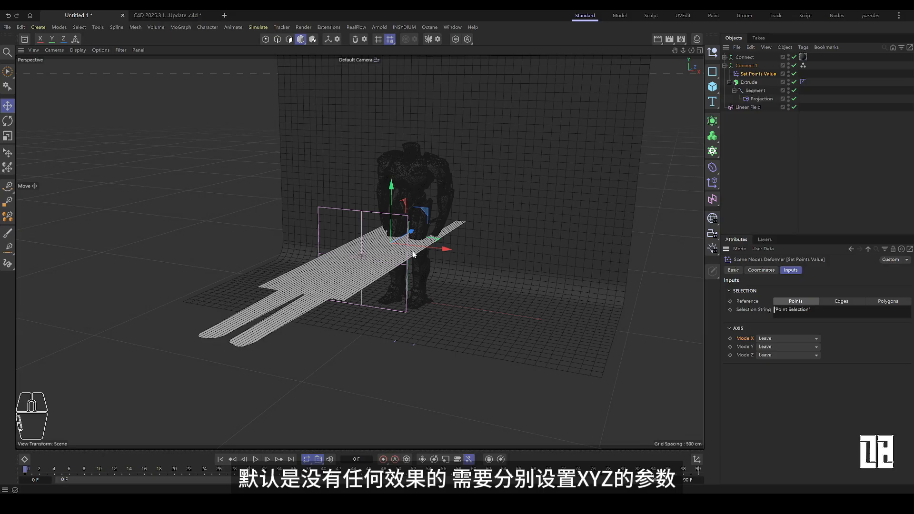
{"action": "left_click", "coordinate": [786, 338]}
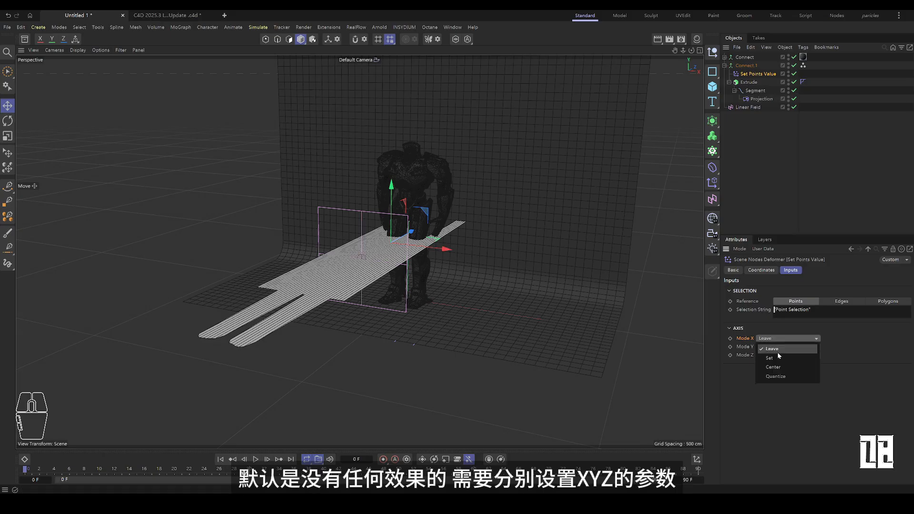
{"action": "left_click", "coordinate": [769, 357]}
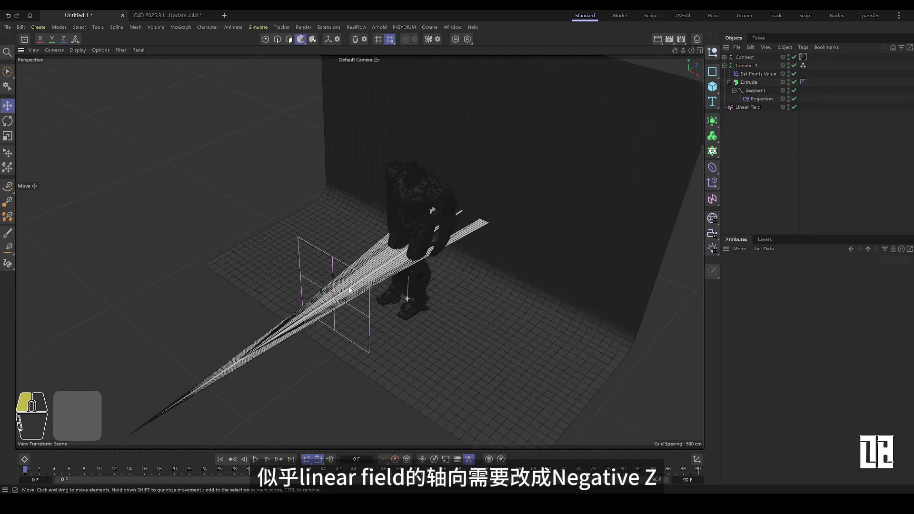
{"action": "left_click_drag", "start_coordinate": [350, 290], "coordinate": [287, 316]}
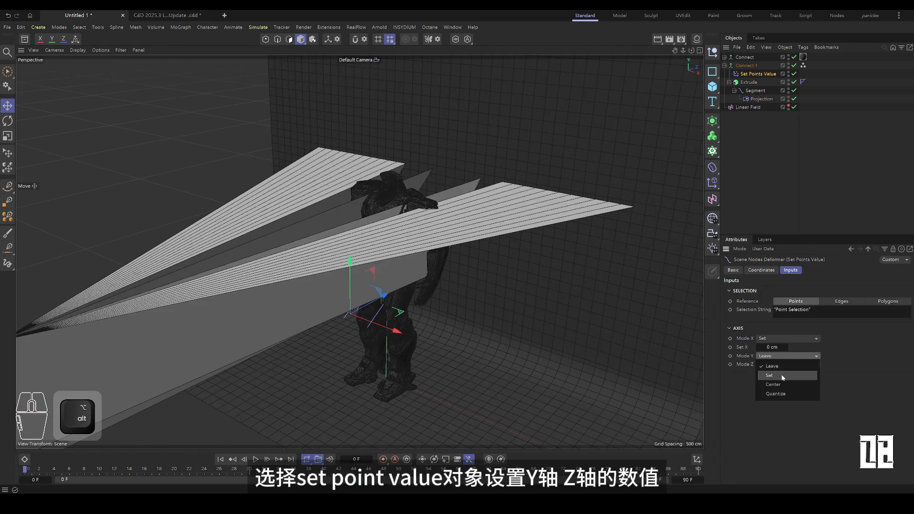
{"action": "left_click", "coordinate": [769, 374]}
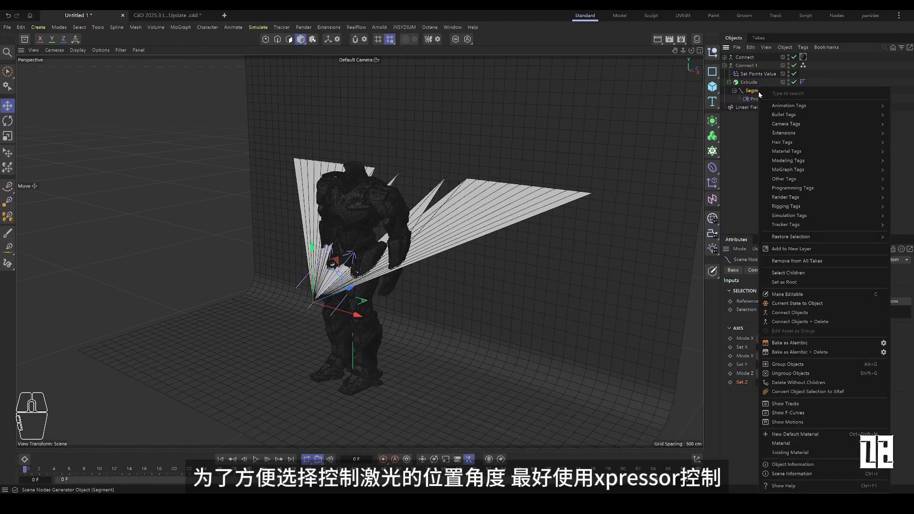
{"action": "mouse_move", "coordinate": [793, 188]}
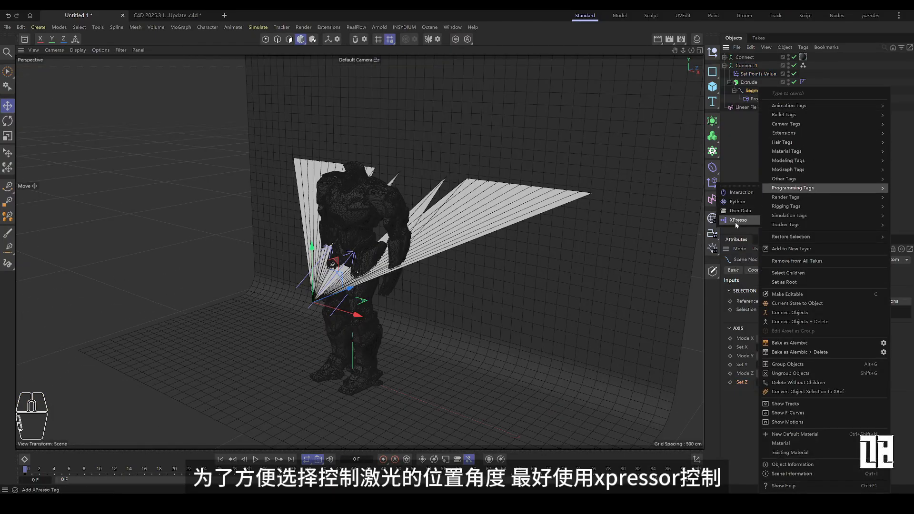
Add an XPresso tag to Segment with Position X/Y/Z and Set X/Y/Z ports.
{"action": "left_click", "coordinate": [741, 220]}
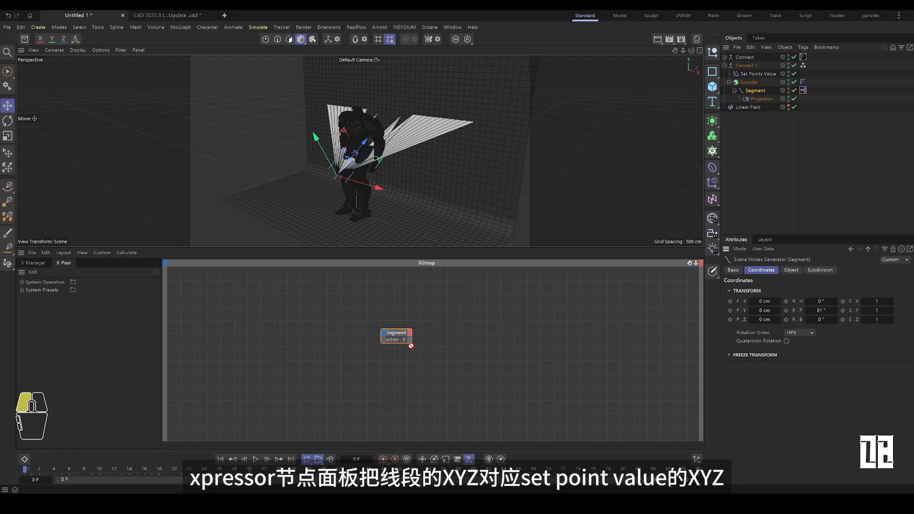
{"action": "left_click", "coordinate": [396, 333]}
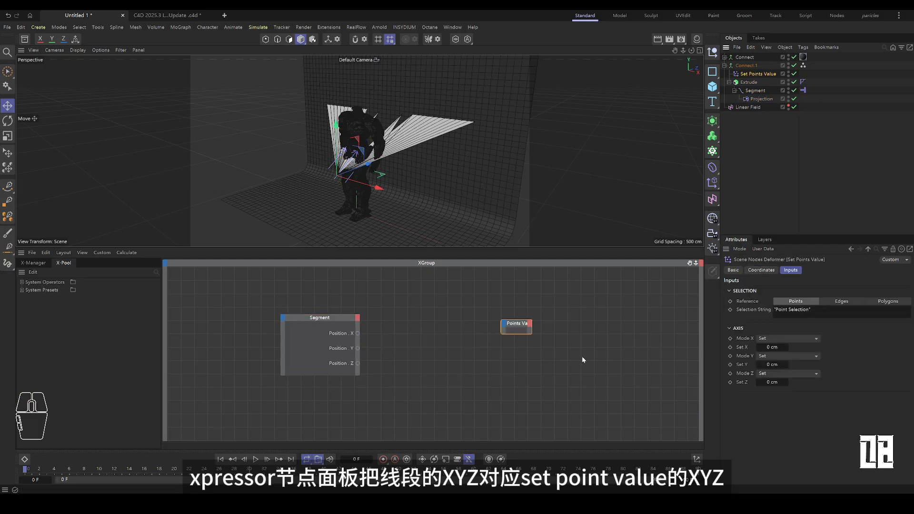
{"action": "right_click", "coordinate": [515, 323]}
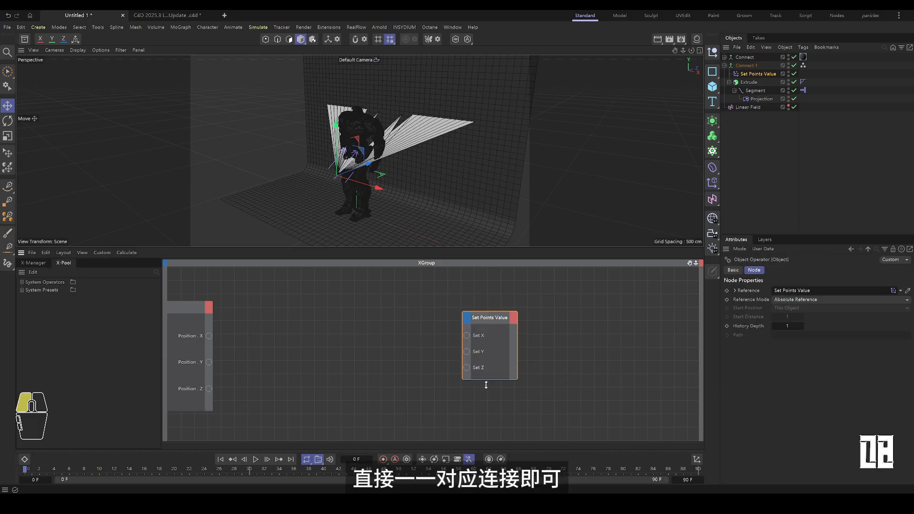
Wire Segment Position X/Y/Z into Set X/Y/Z and select Segment to test.
{"action": "left_click_drag", "start_coordinate": [209, 389], "coordinate": [470, 376]}
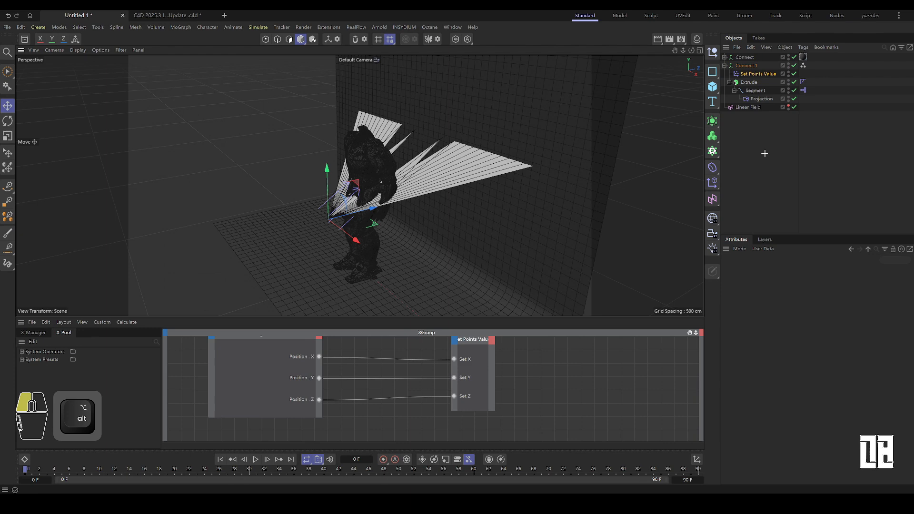
{"action": "left_click", "coordinate": [755, 90]}
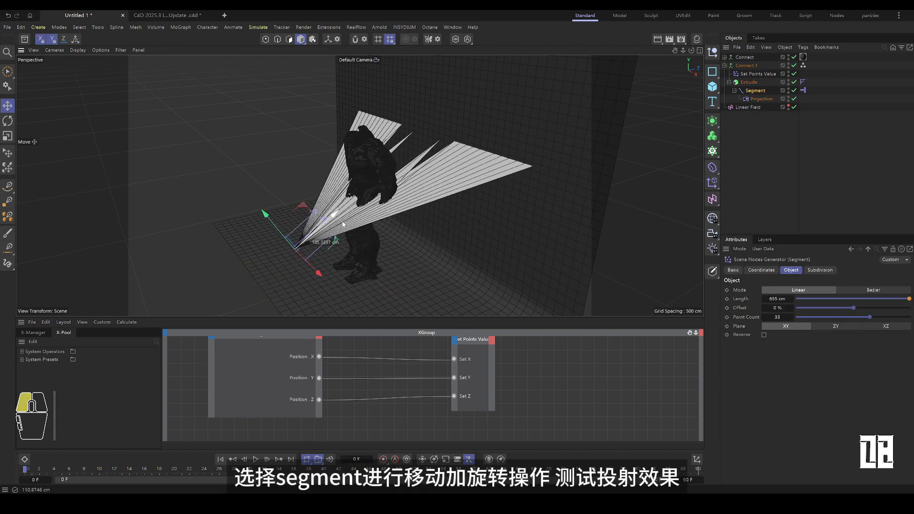